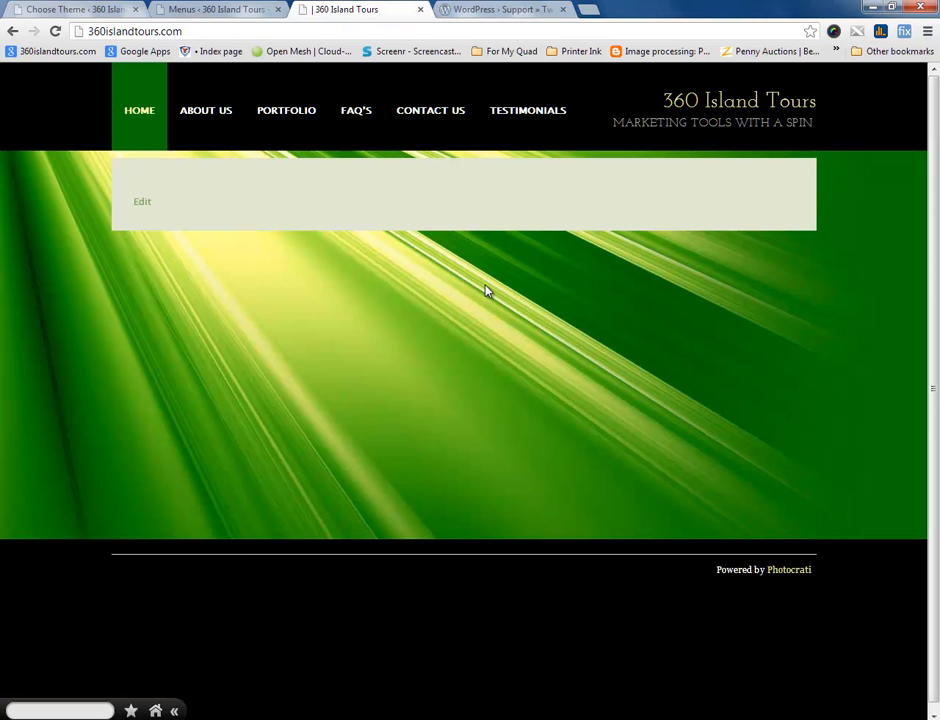
{"action": "mouse_move", "coordinate": [204, 110]}
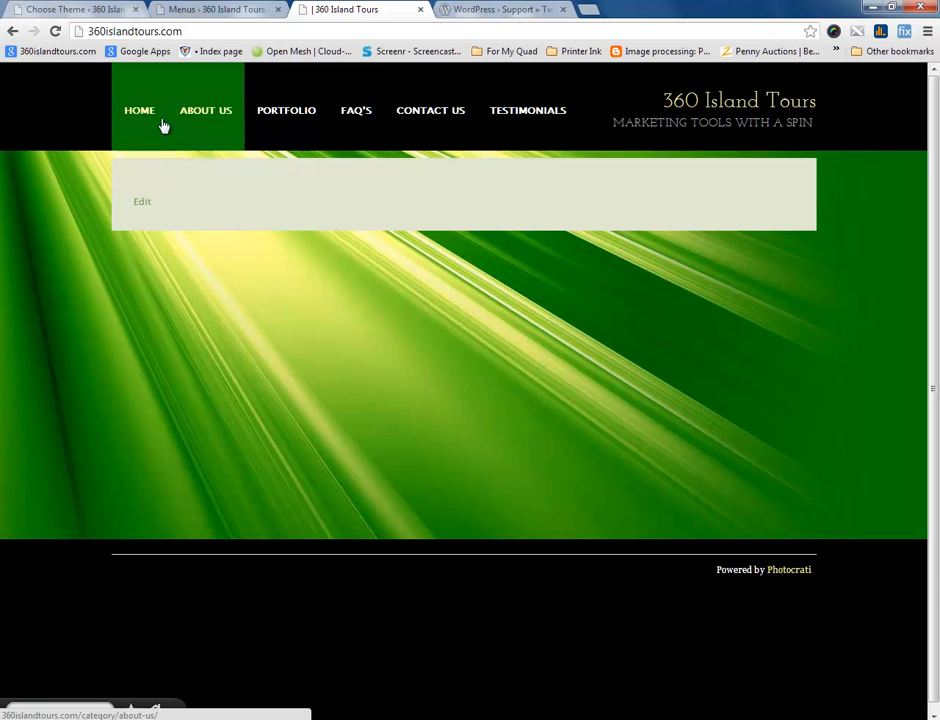
{"action": "mouse_move", "coordinate": [224, 138]}
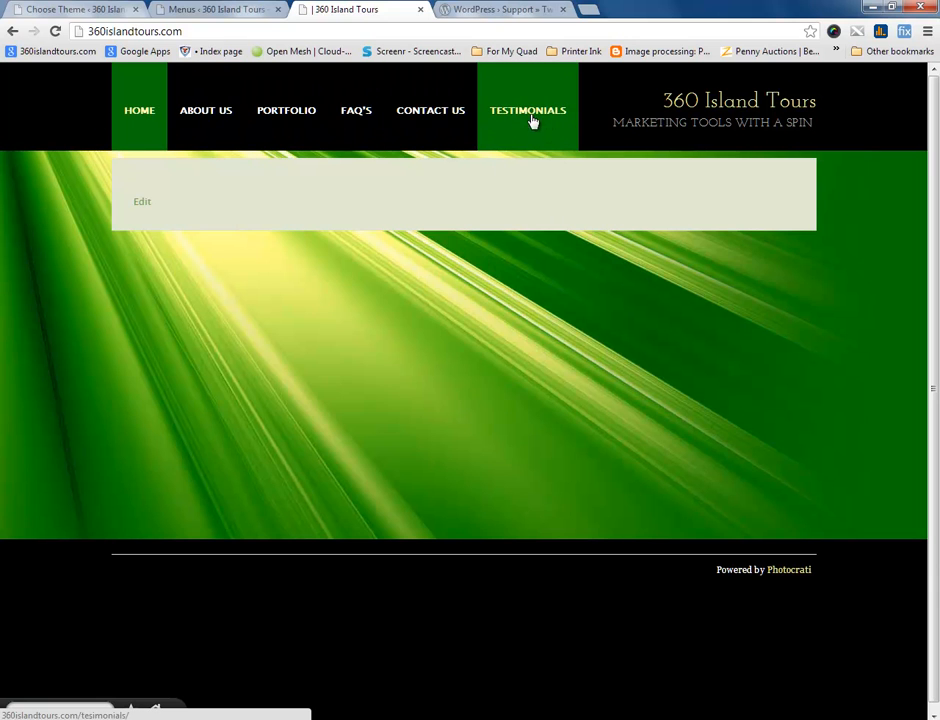
{"action": "mouse_move", "coordinate": [528, 110]}
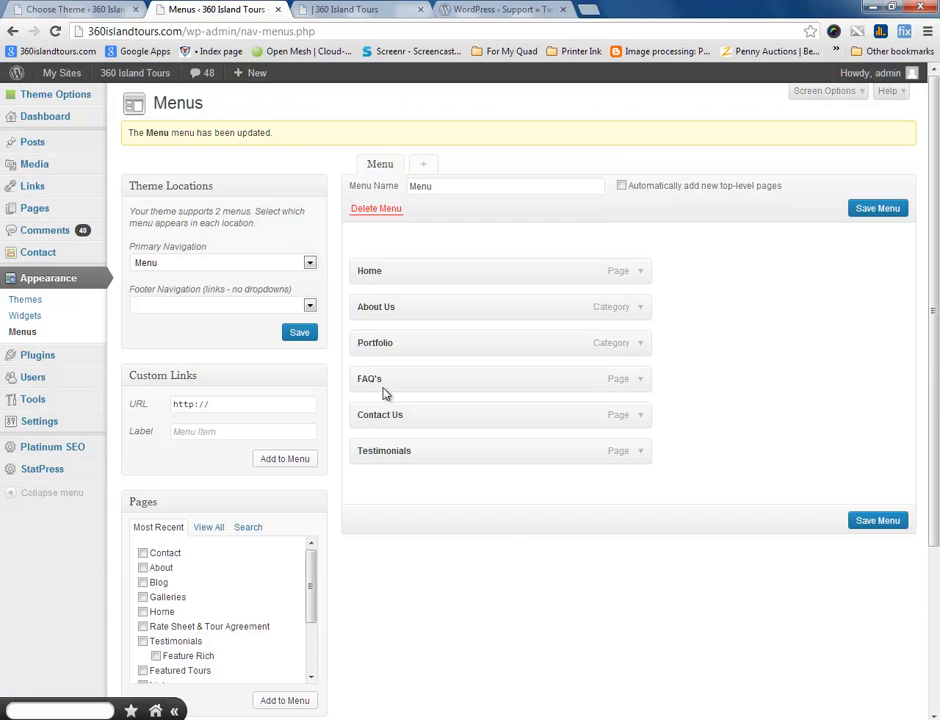
Unassign the custom menu from Primary Navigation under Theme Locations, save, and view the site.
{"action": "scroll", "scroll_direction": "down", "scroll_amount": 3}
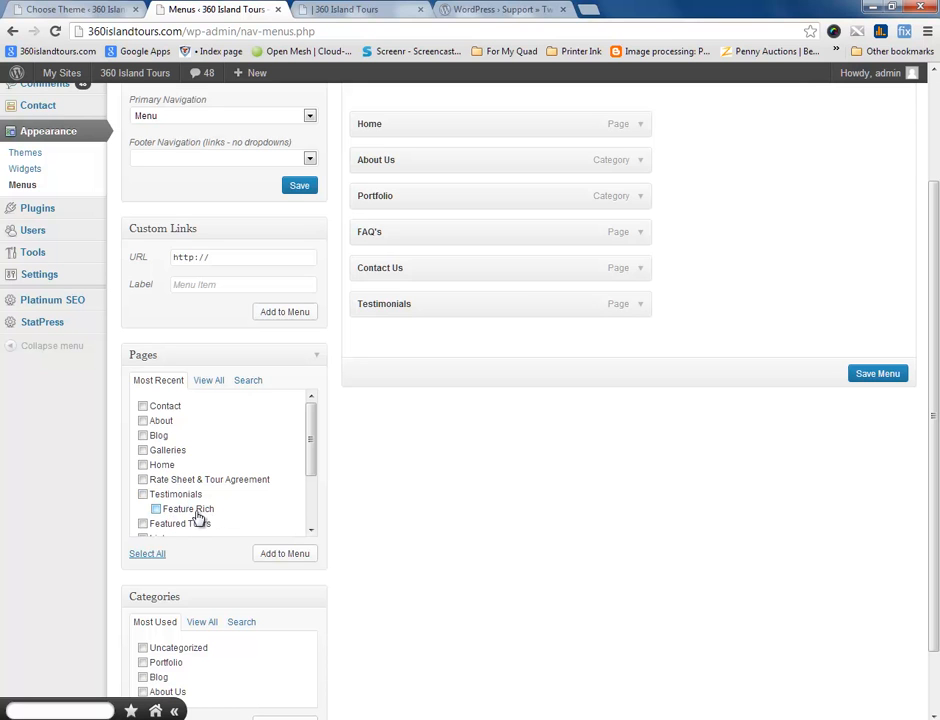
{"action": "left_click", "coordinate": [344, 8]}
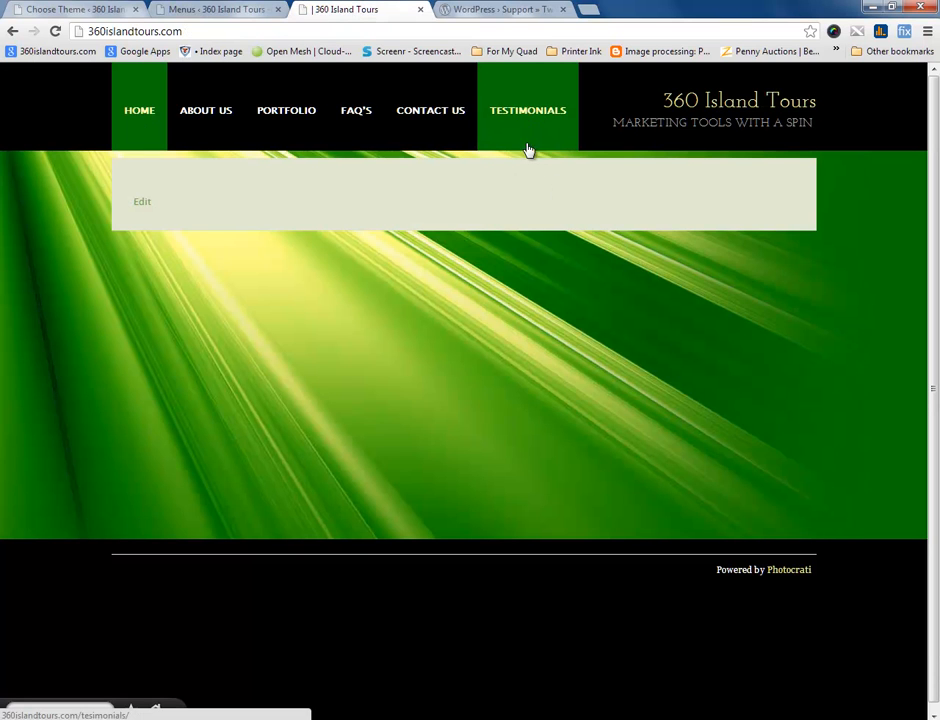
{"action": "left_click", "coordinate": [216, 8]}
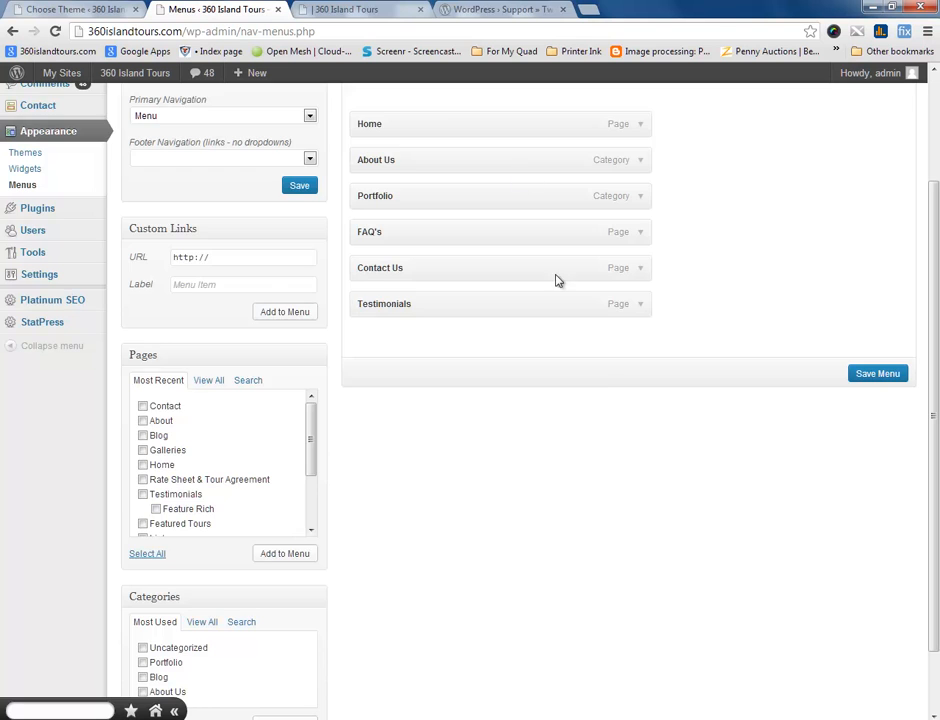
{"action": "left_click", "coordinate": [876, 374]}
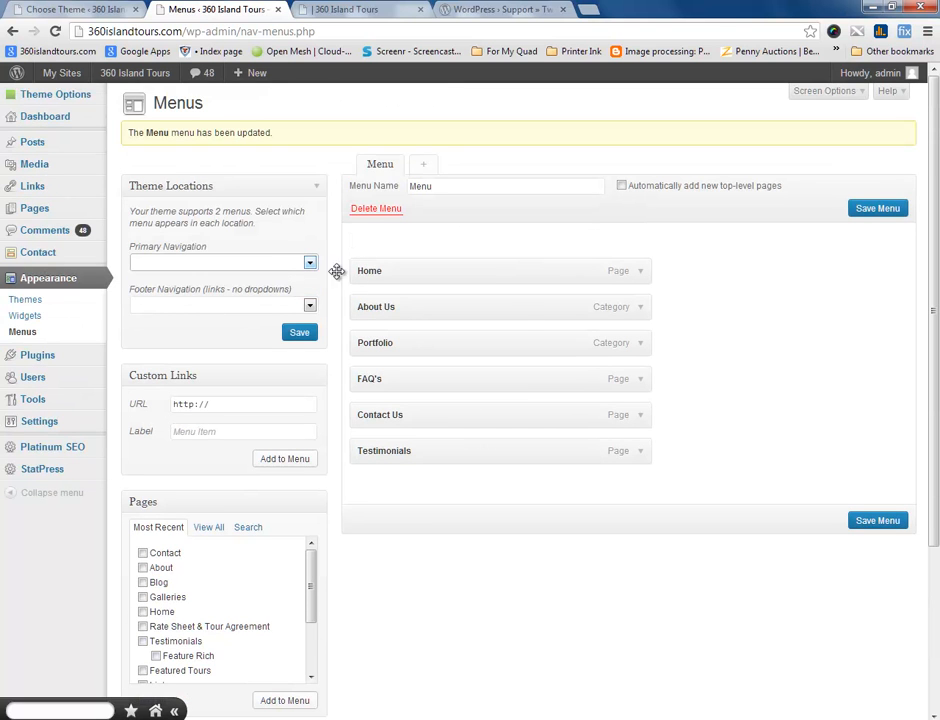
{"action": "left_click", "coordinate": [300, 332]}
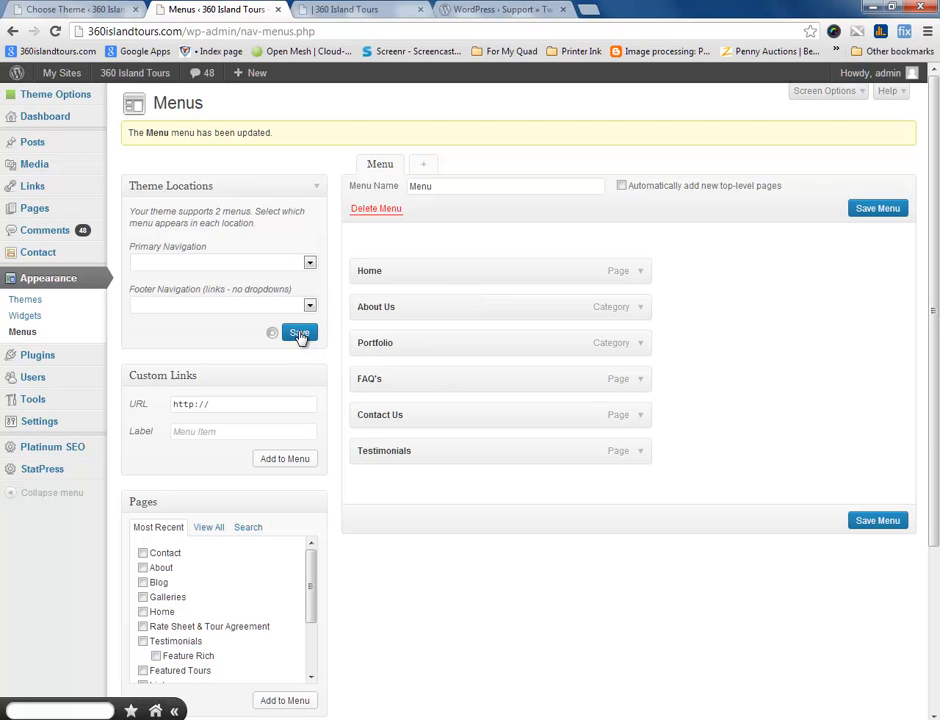
{"action": "left_click", "coordinate": [300, 332]}
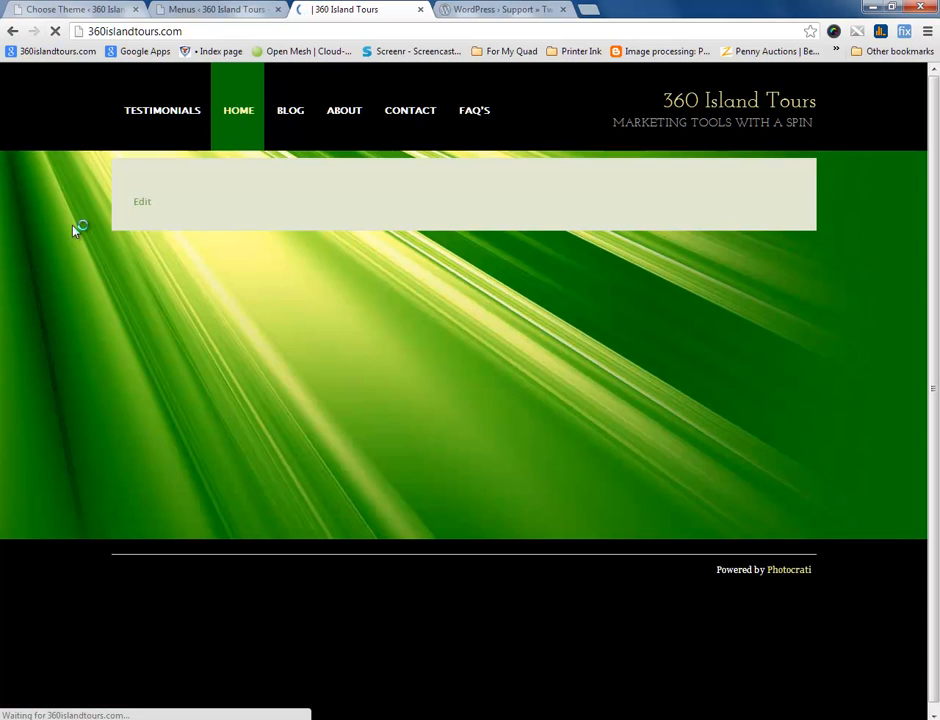
Reload the live 360 Island Tours site to check its fallback navigation.
{"action": "left_click", "coordinate": [162, 110]}
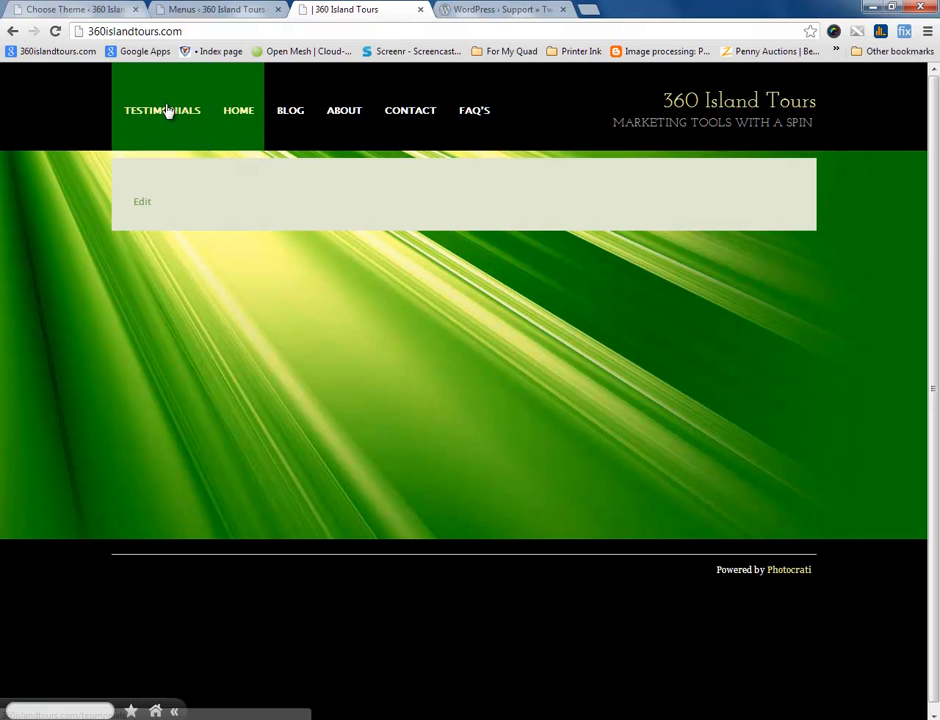
{"action": "mouse_move", "coordinate": [162, 110]}
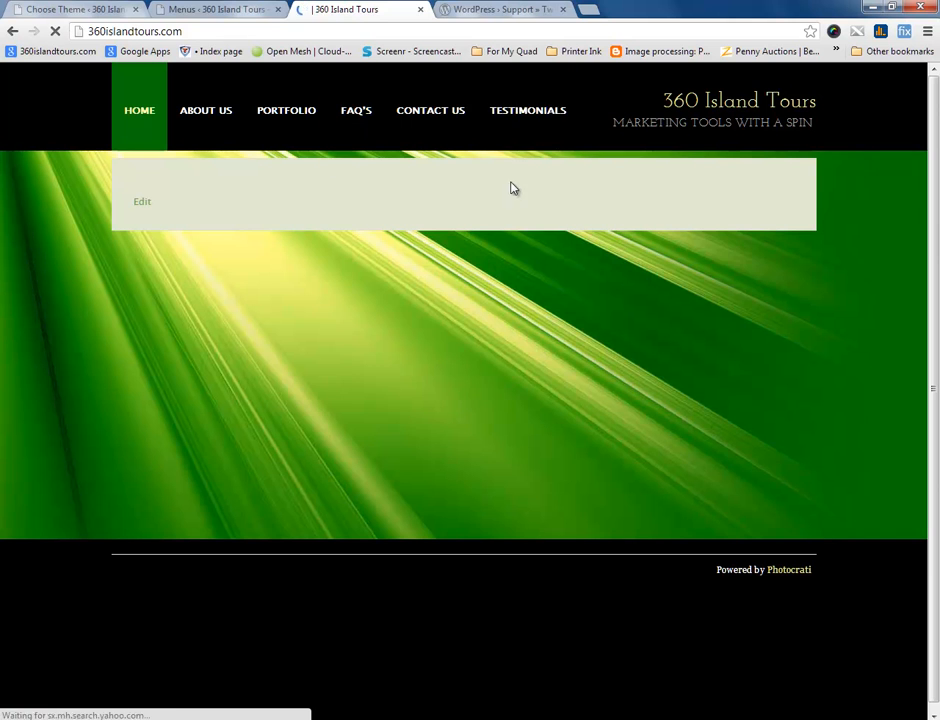
Add the Feature Rich page from Pages to the custom menu and save the menu.
{"action": "left_click", "coordinate": [216, 8]}
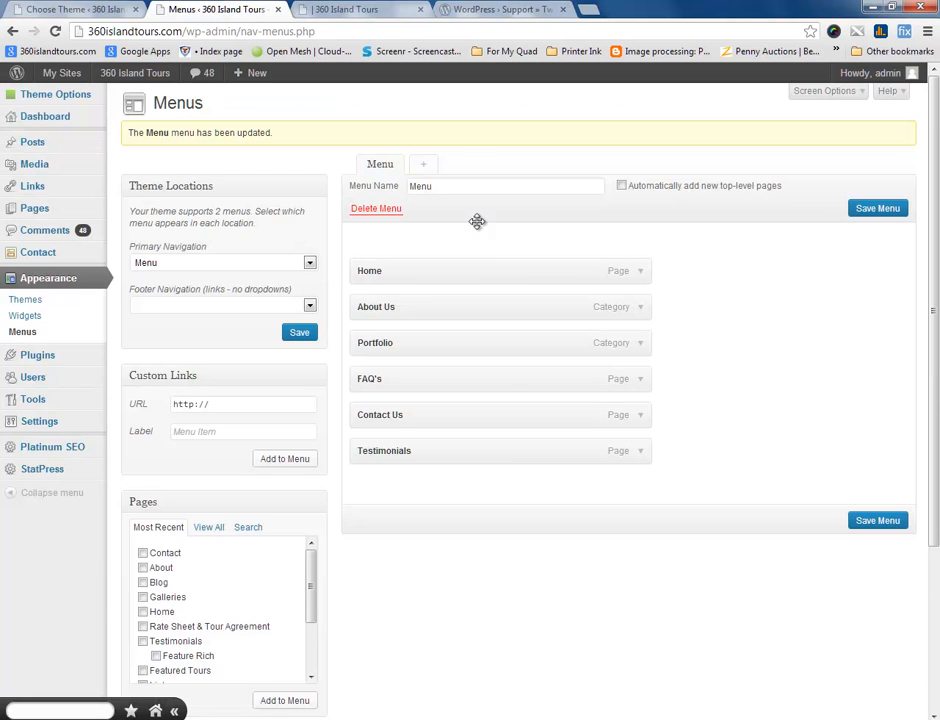
{"action": "scroll", "scroll_direction": "down", "scroll_amount": 3}
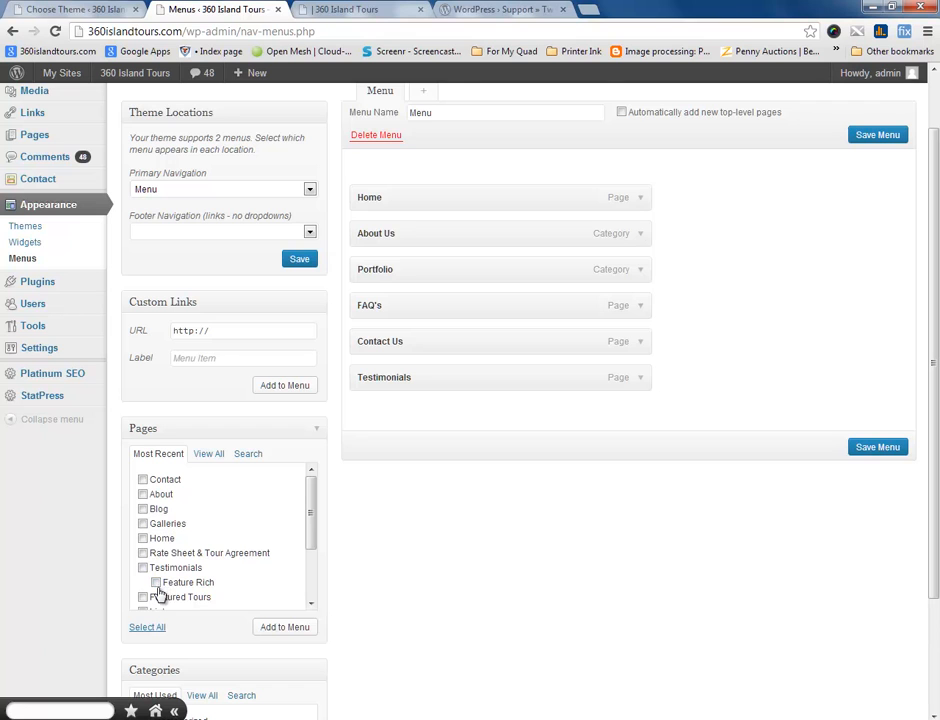
{"action": "left_click", "coordinate": [156, 582]}
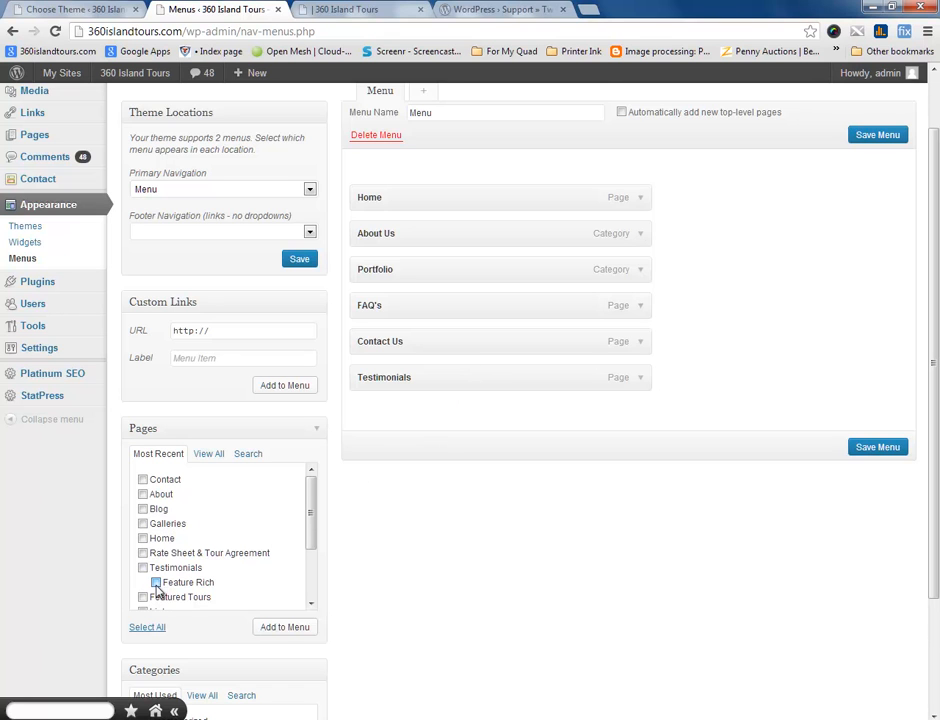
{"action": "left_click", "coordinate": [156, 582]}
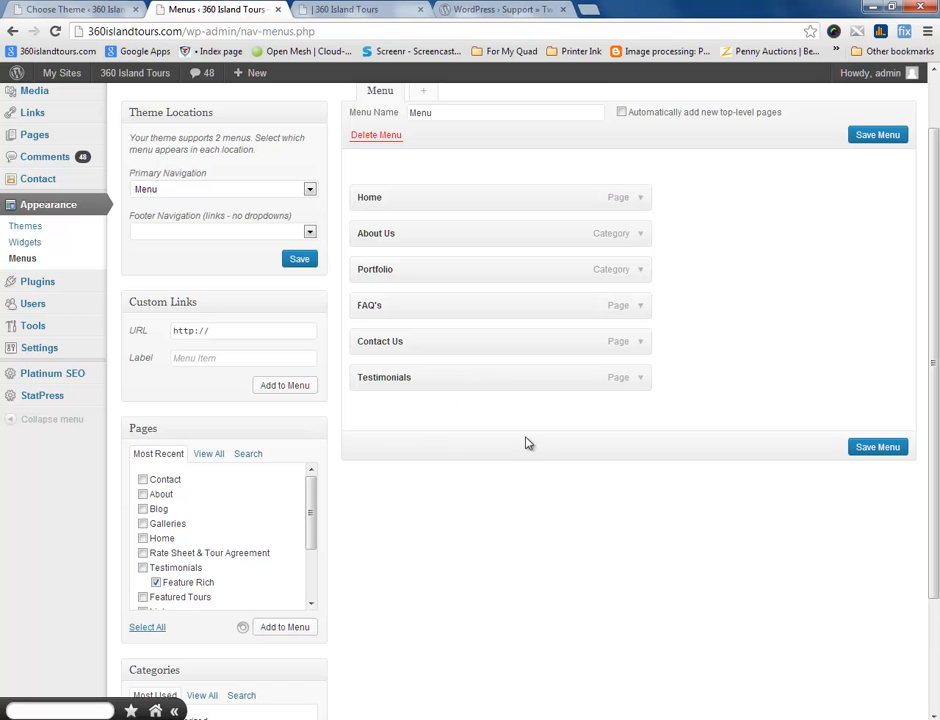
{"action": "left_click", "coordinate": [284, 628]}
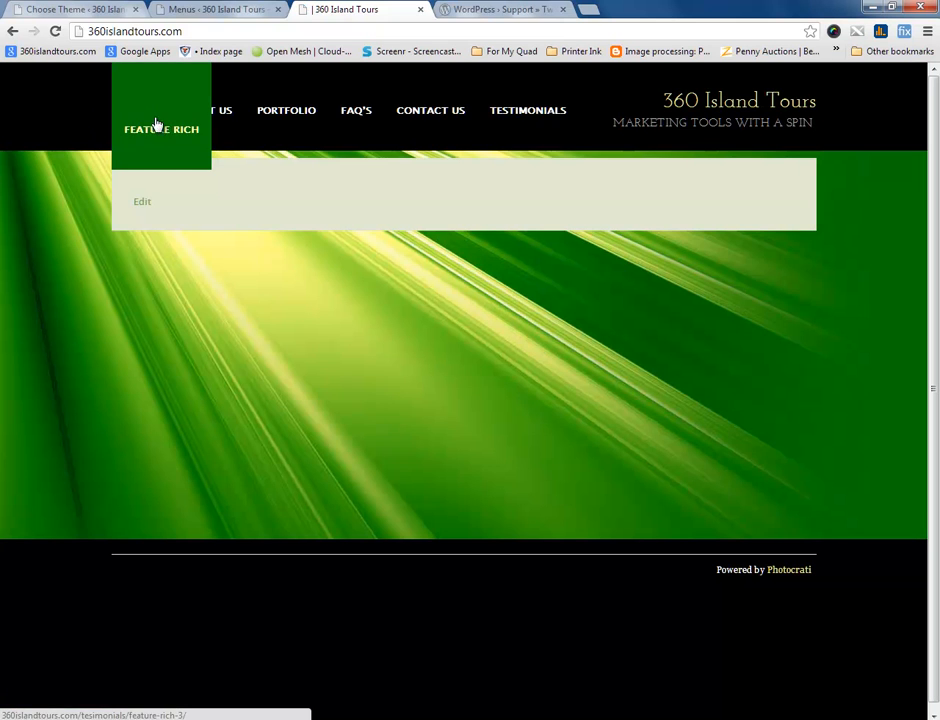
{"action": "mouse_move", "coordinate": [430, 110]}
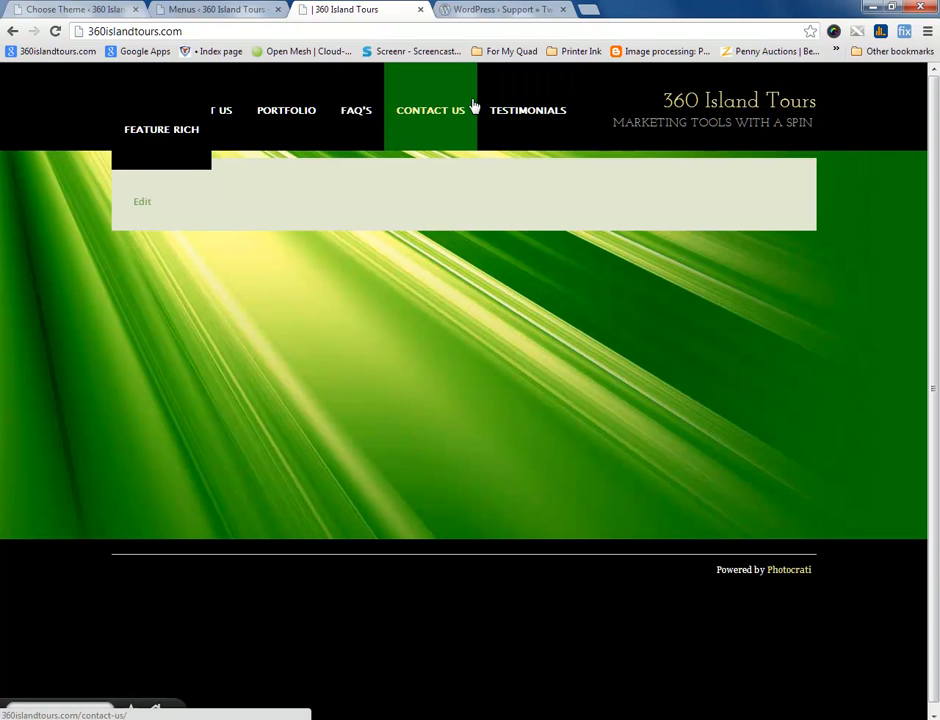
Return to the WordPress Menus editor to nest Feature Rich beneath Testimonials.
{"action": "left_click", "coordinate": [216, 8]}
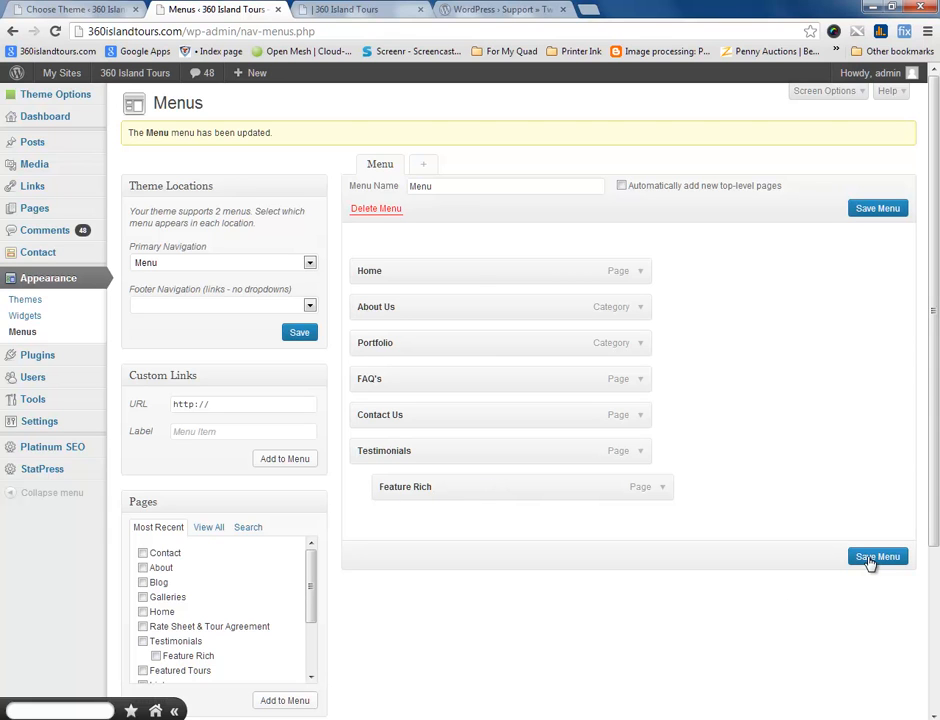
Save the menu with Feature Rich nested as a sub-item of Testimonials.
{"action": "left_click", "coordinate": [876, 556]}
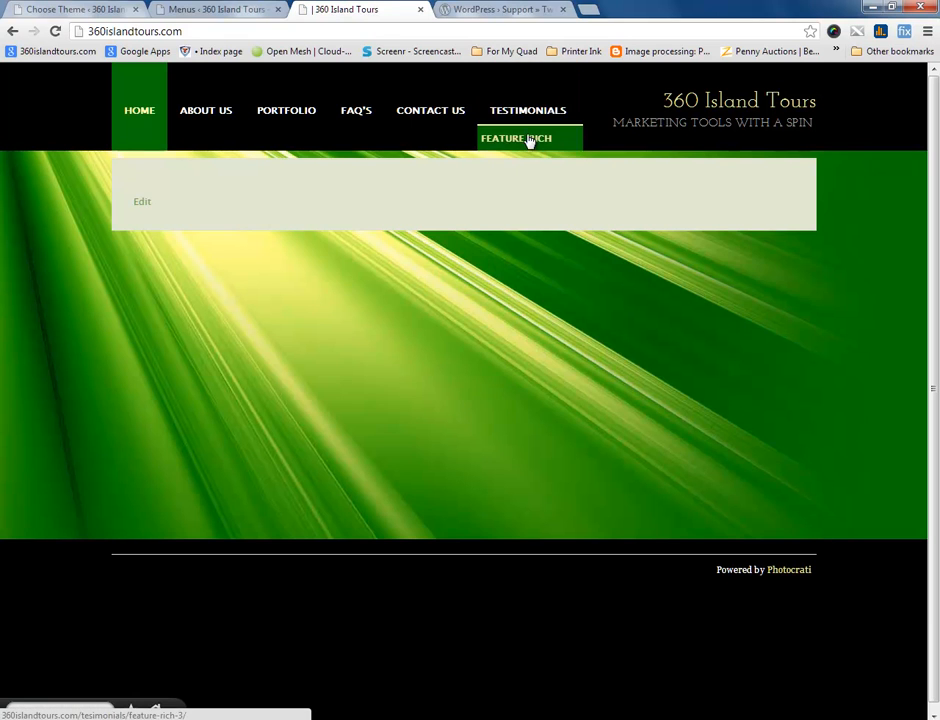
{"action": "mouse_move", "coordinate": [464, 312]}
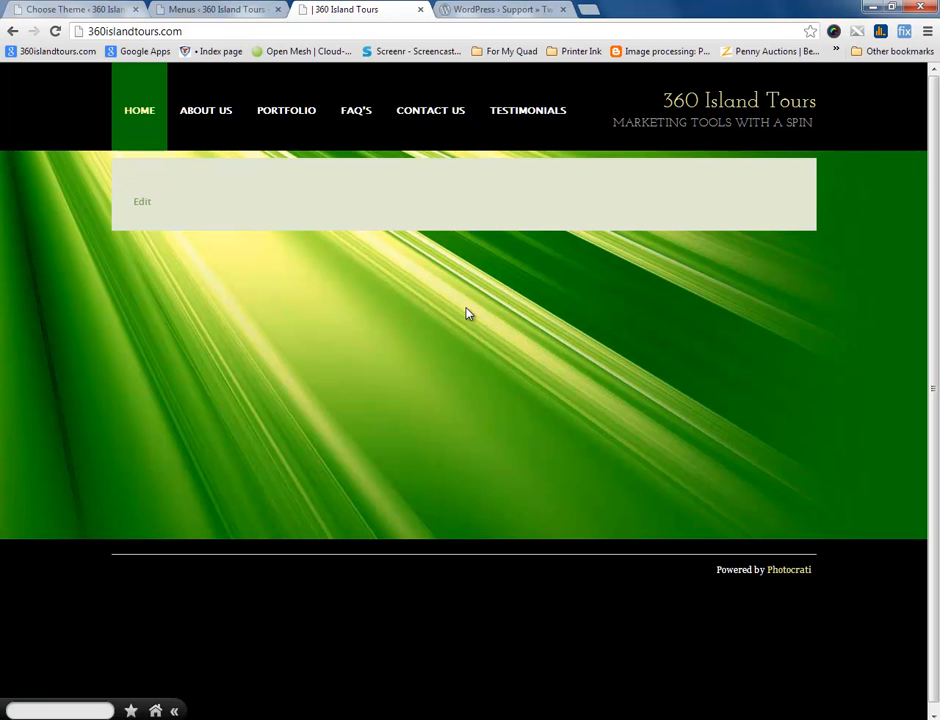